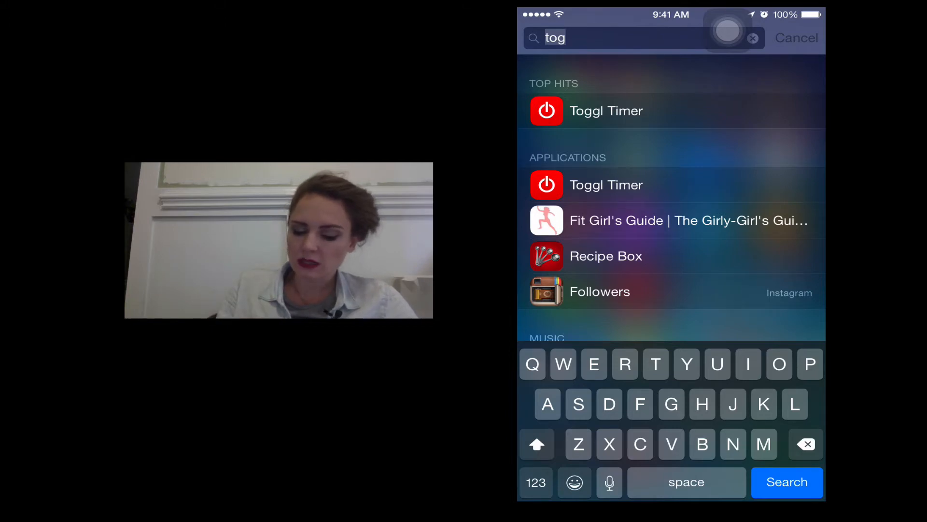
- Cancel the Spotlight search for 'tog' and return to the Home screen
left_click(607, 110)
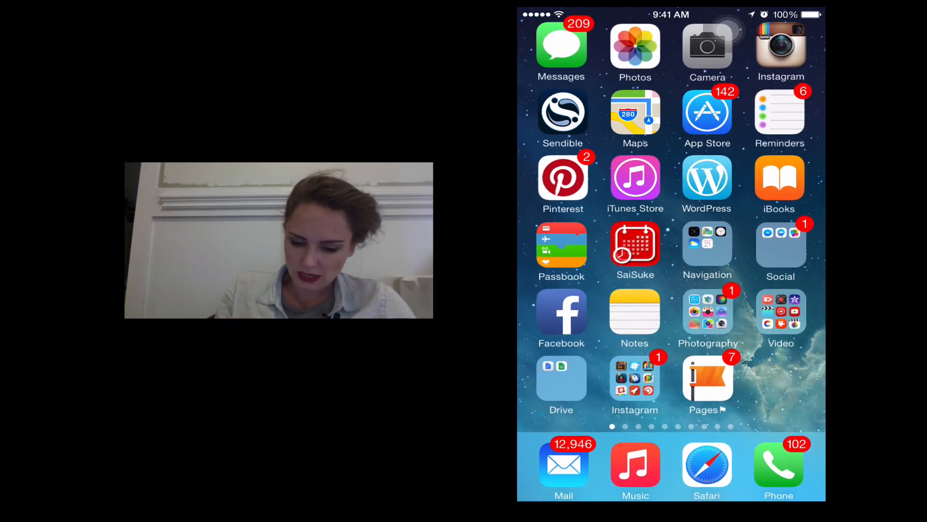
- Browse the Photos Camera Roll, then switch to Toggl Timer's Projects list
left_click(634, 51)
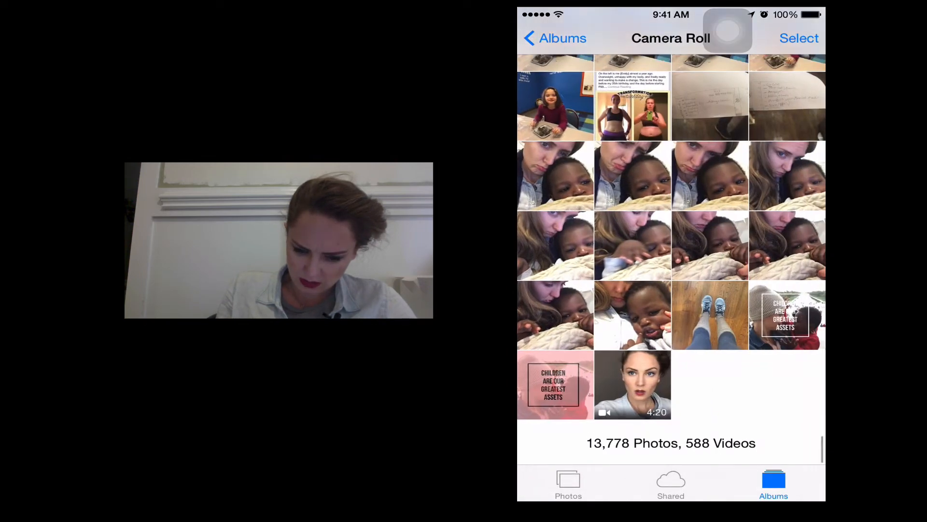
left_click(710, 105)
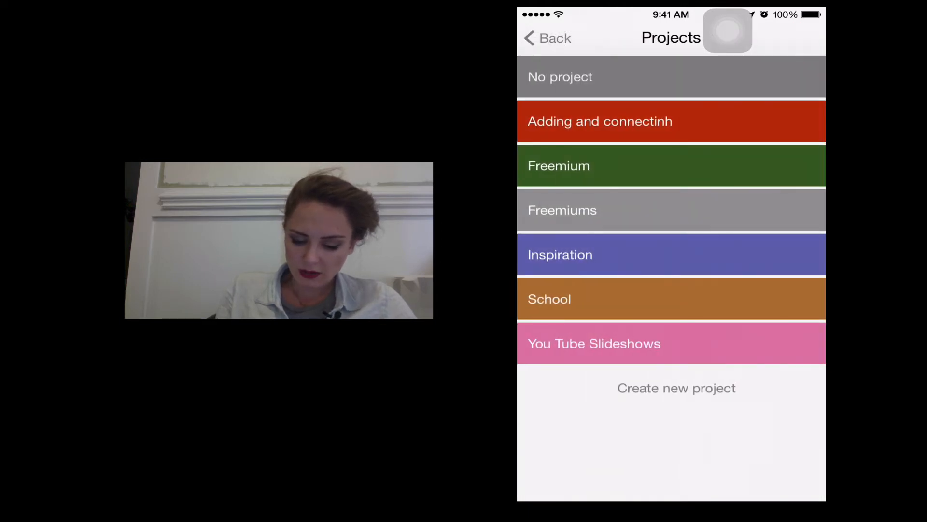
- Create a new project named 'Training' and add it to the running time entry
left_click(677, 387)
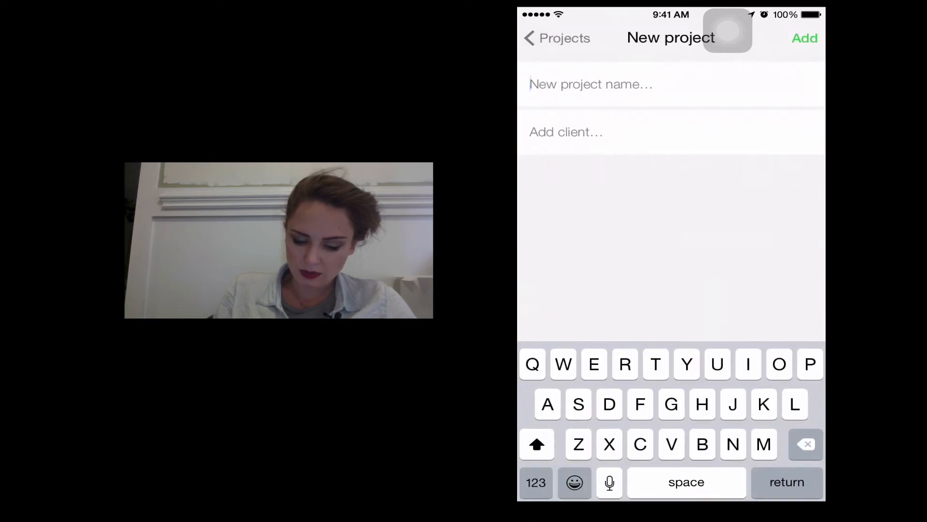
type("Train")
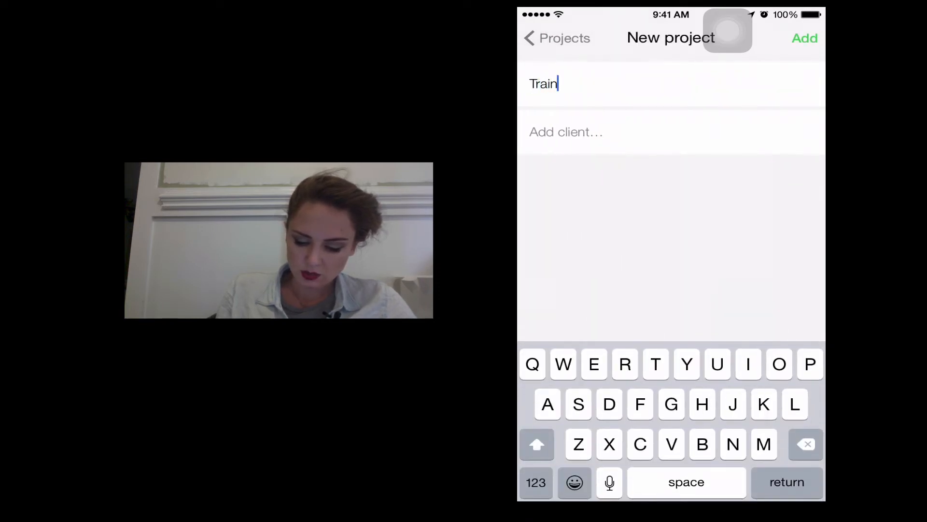
type("ing")
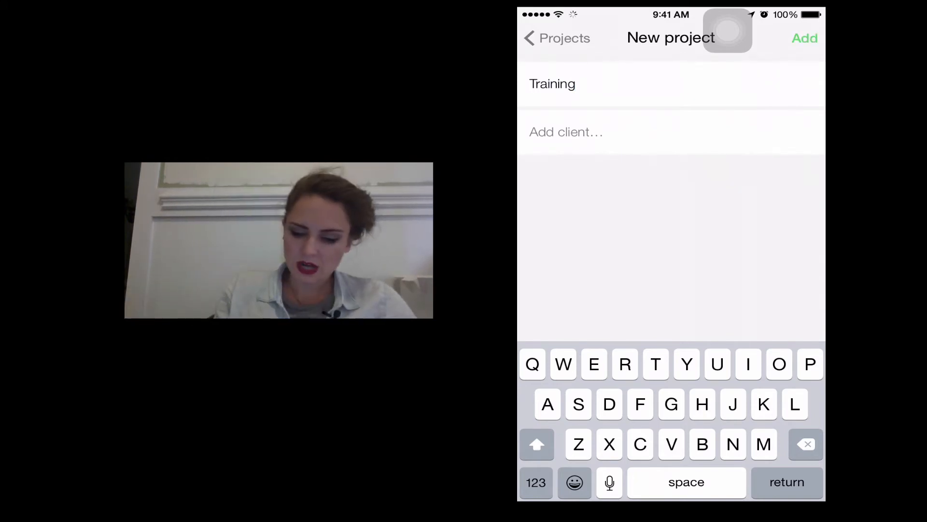
left_click(804, 38)
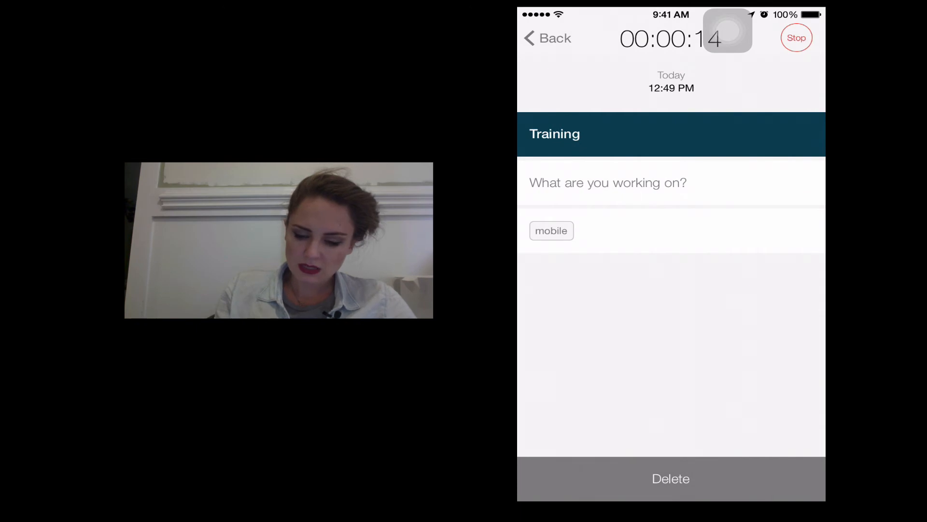